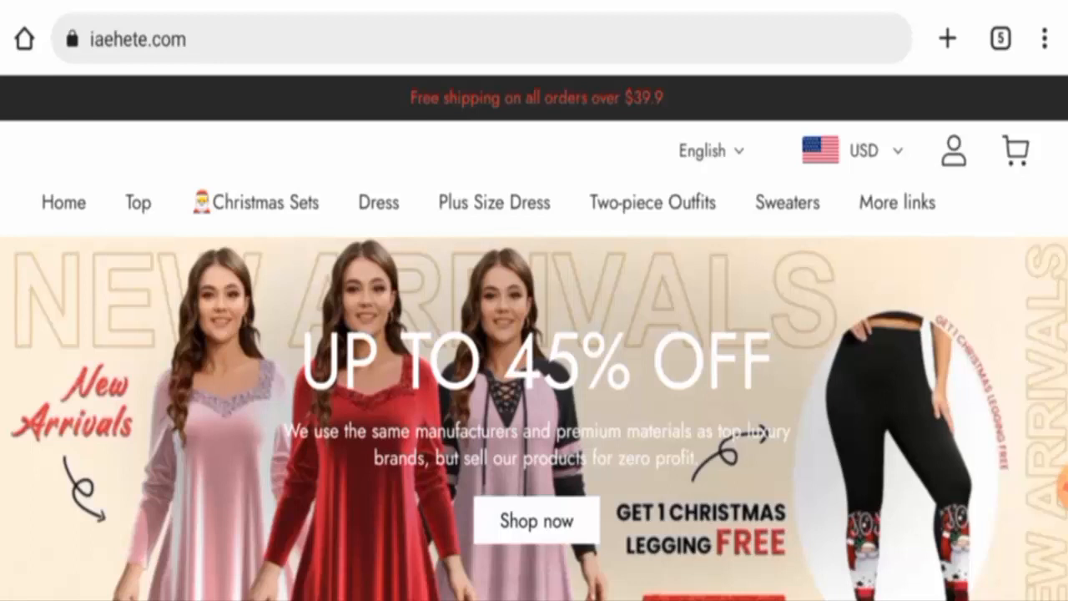
- Scroll past the new-arrivals banner down to the footer's payment options and Delivery links
{"action": "scroll", "scroll_direction": "down", "scroll_amount": 3}
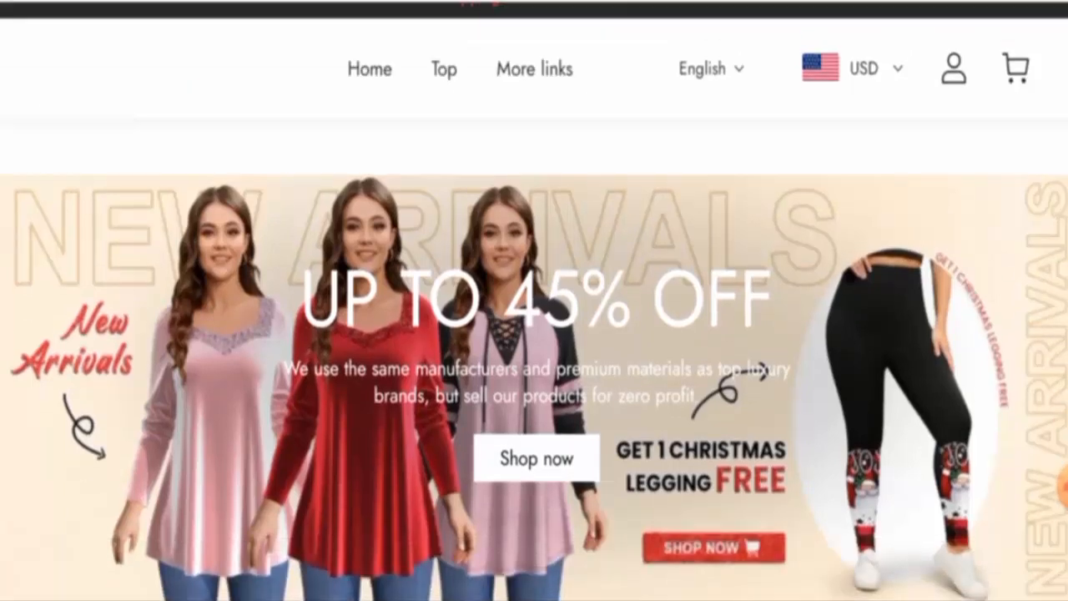
{"action": "scroll", "scroll_direction": "down", "scroll_amount": 3}
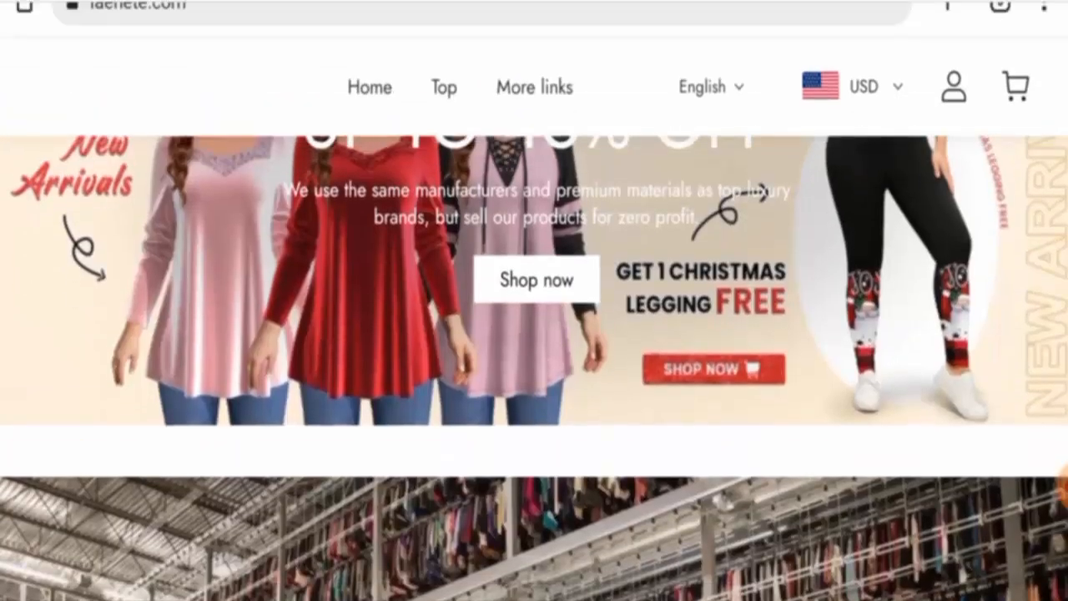
{"action": "scroll", "scroll_direction": "down", "scroll_amount": 3}
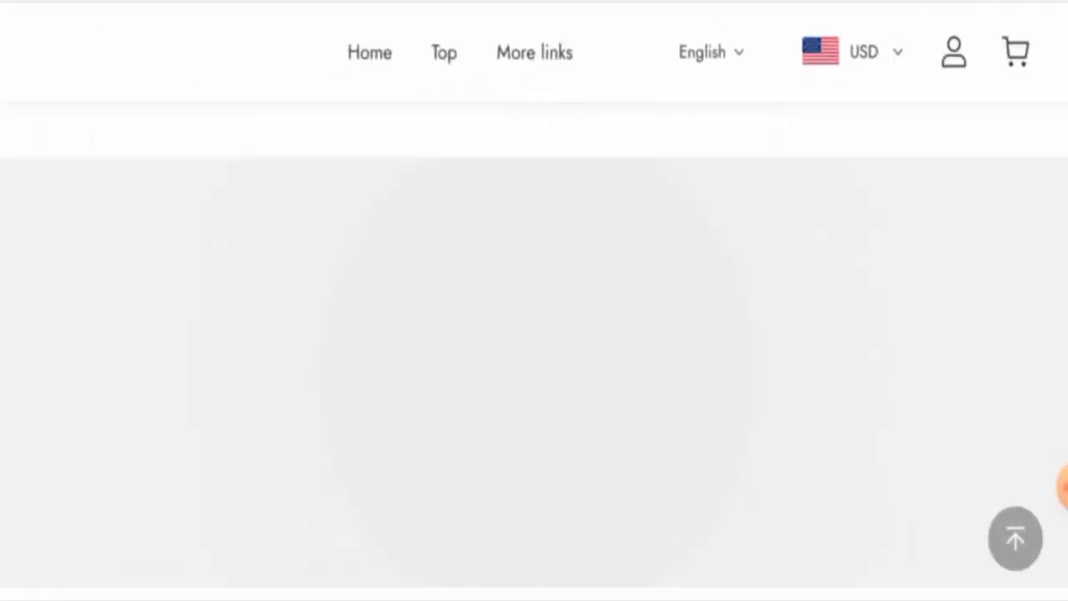
{"action": "scroll", "scroll_direction": "down", "scroll_amount": 3}
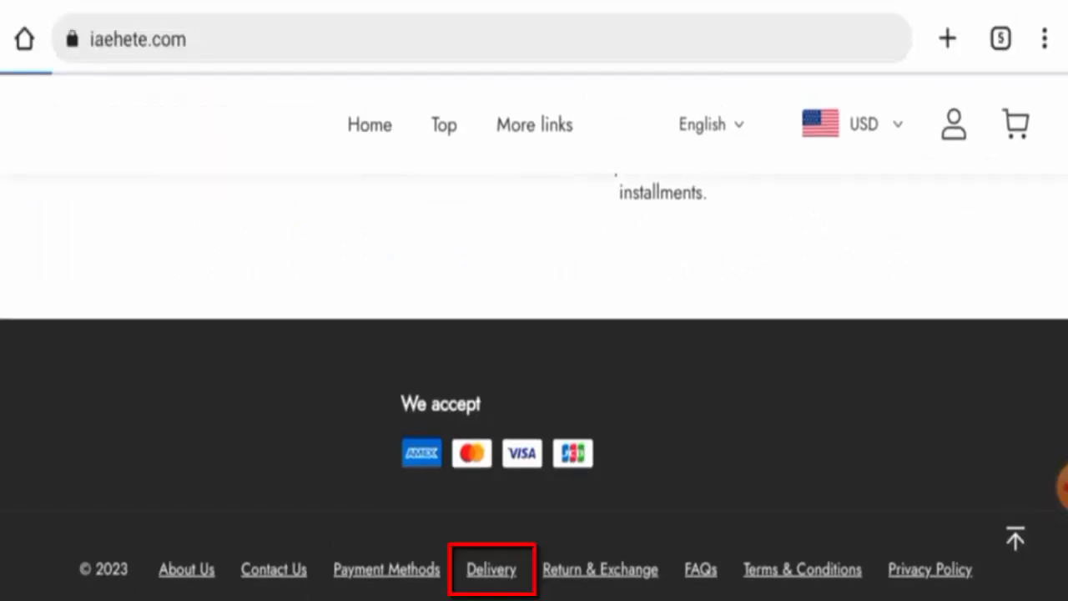
{"action": "left_click", "coordinate": [490, 569]}
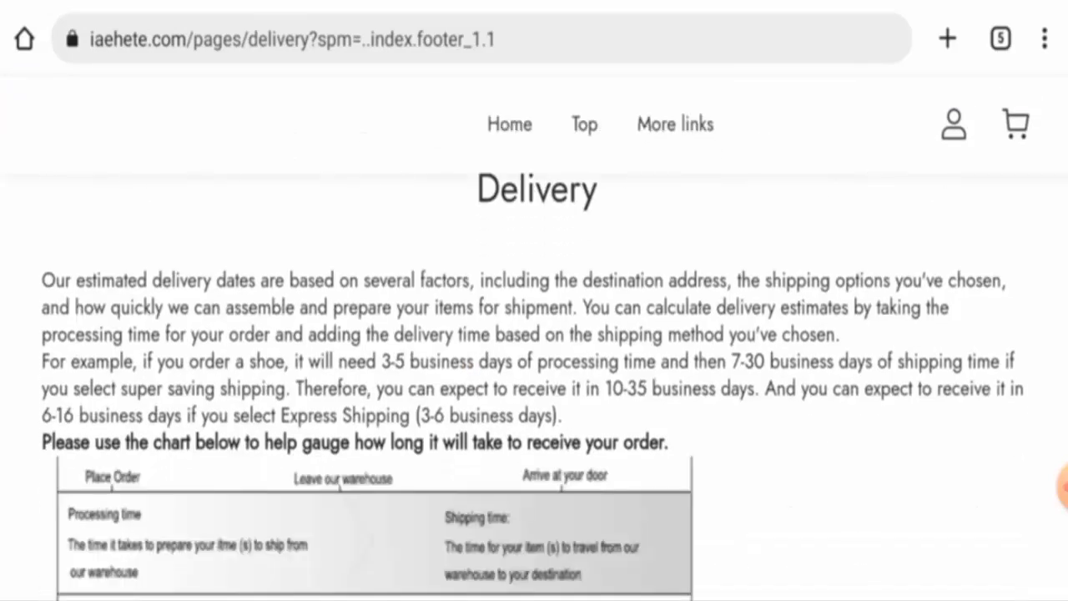
{"action": "scroll", "scroll_direction": "down", "scroll_amount": 3}
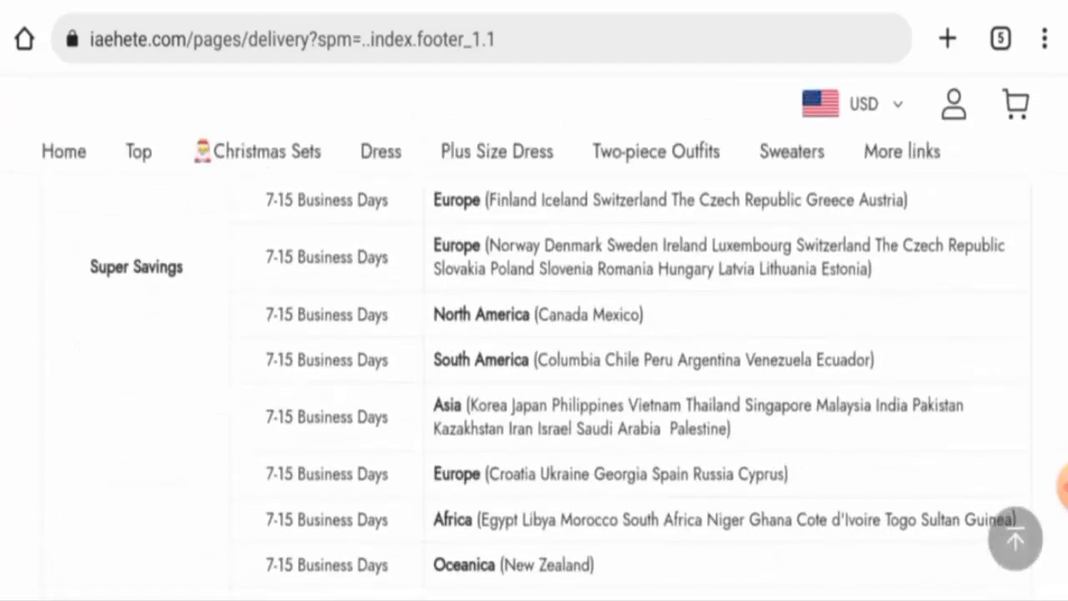
{"action": "scroll", "scroll_direction": "up", "scroll_amount": 3}
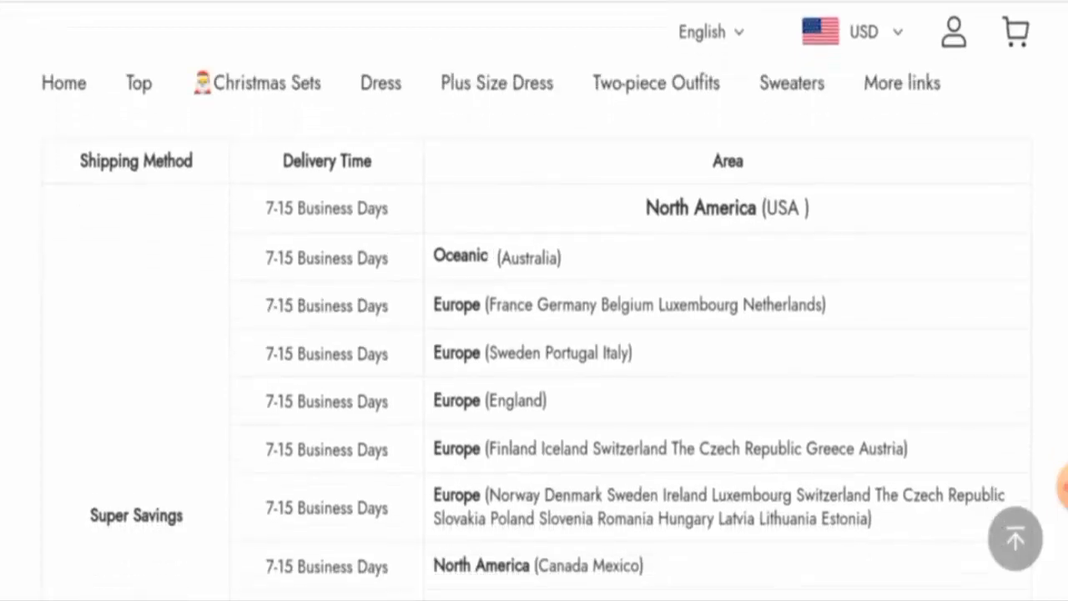
{"action": "scroll", "scroll_direction": "down", "scroll_amount": 3}
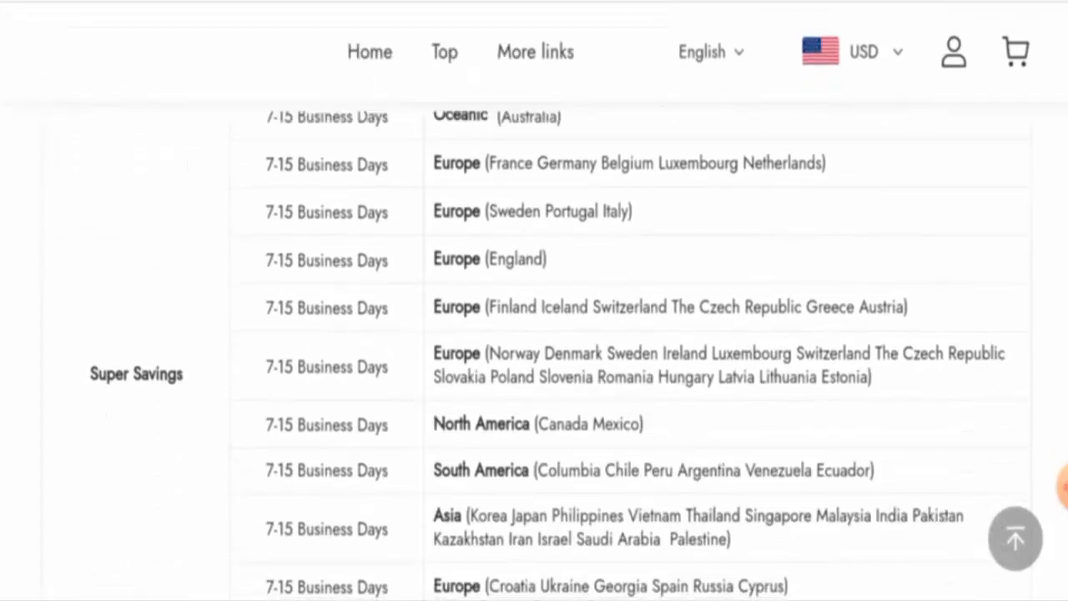
{"action": "scroll", "scroll_direction": "down", "scroll_amount": 3}
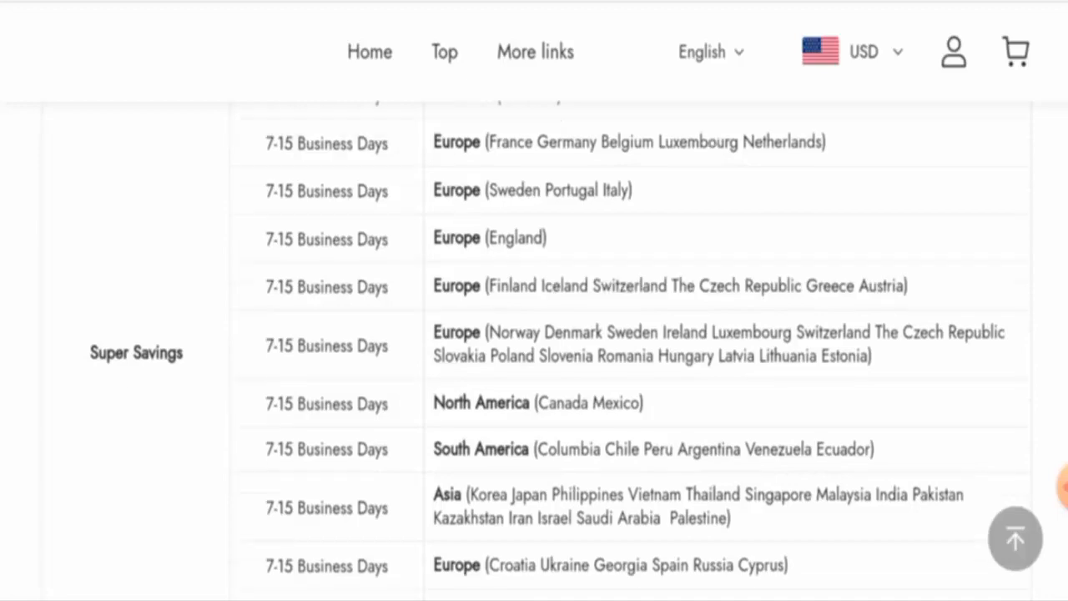
{"action": "scroll", "scroll_direction": "down", "scroll_amount": 3}
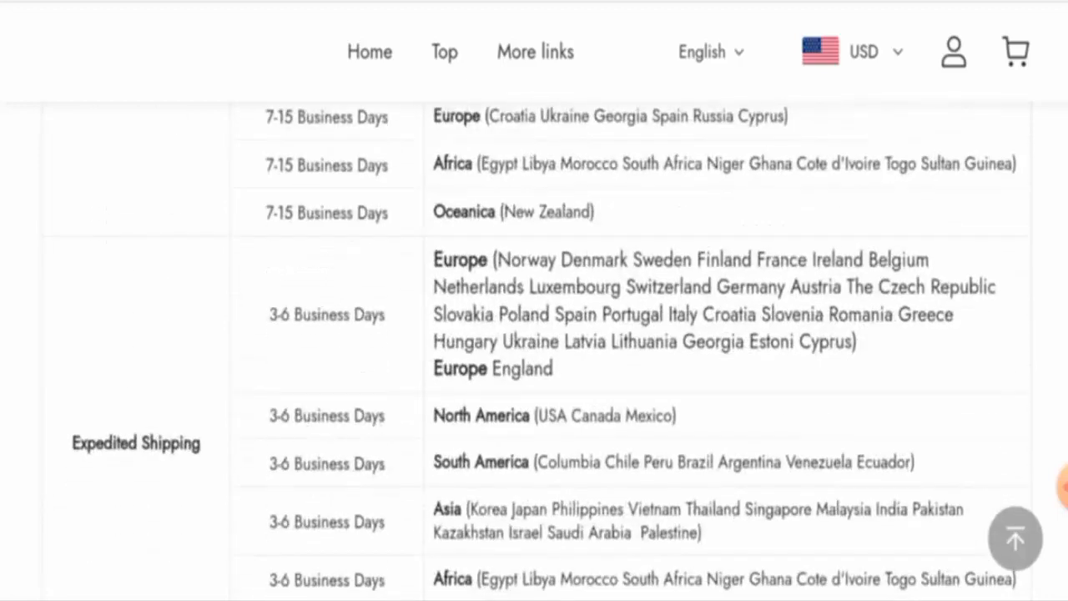
{"action": "scroll", "scroll_direction": "down", "scroll_amount": 3}
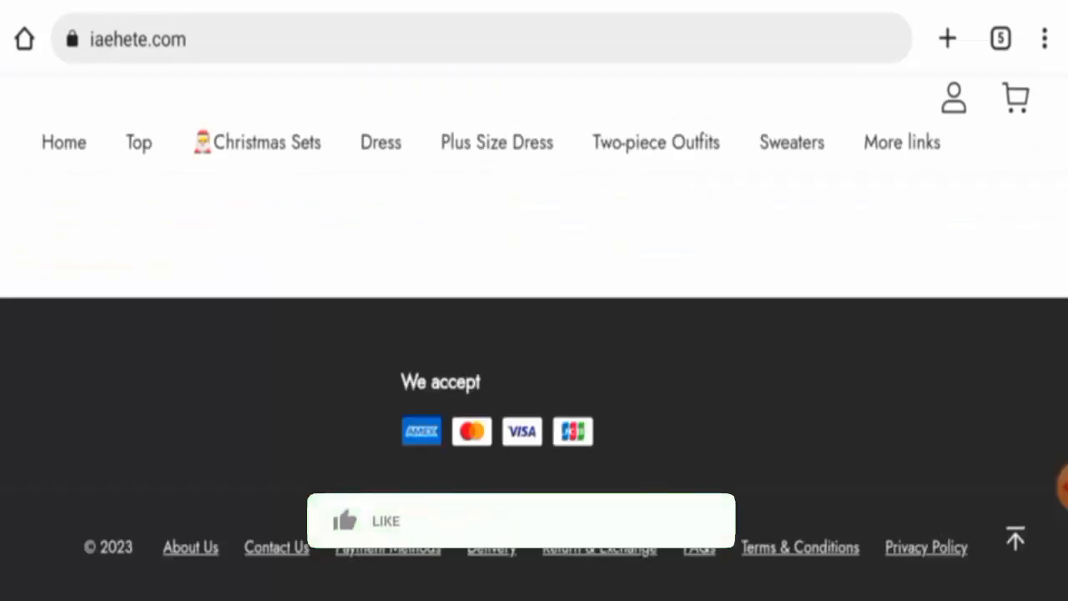
{"action": "left_click", "coordinate": [372, 521]}
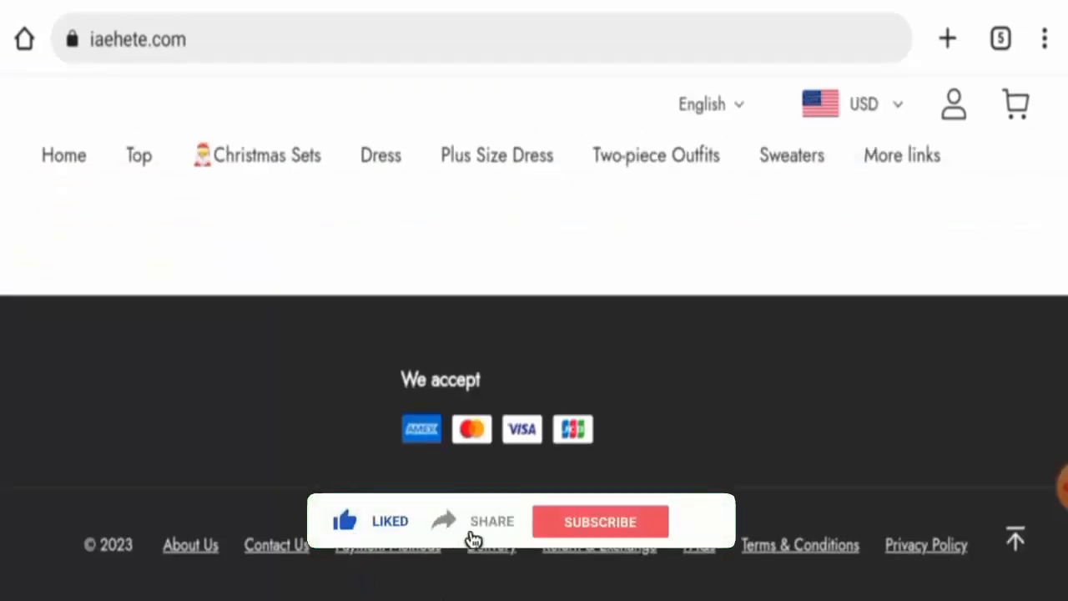
{"action": "left_click", "coordinate": [599, 521]}
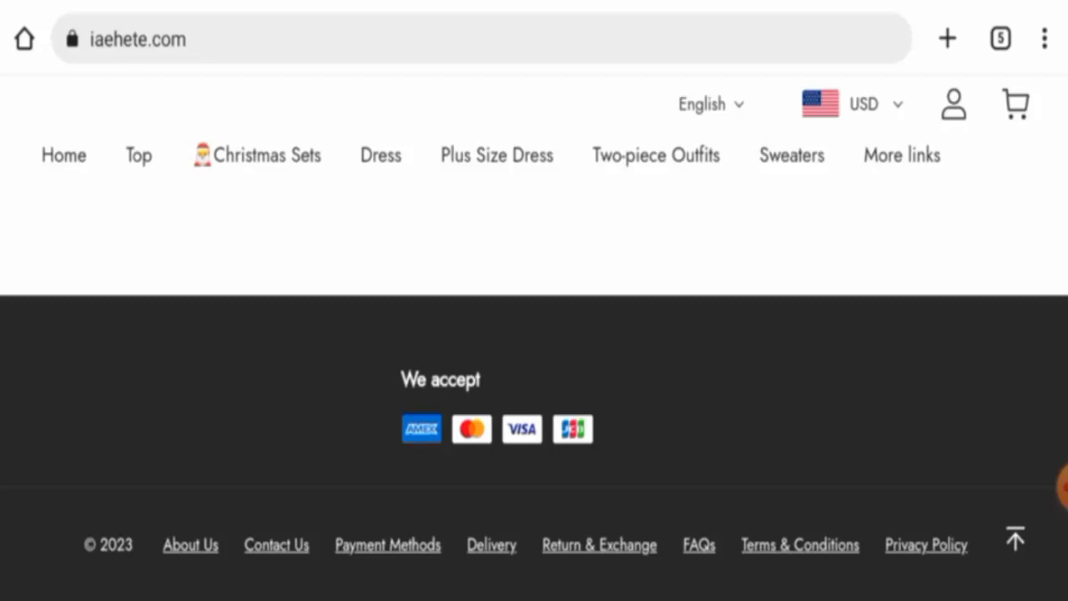
{"action": "scroll", "scroll_direction": "up", "scroll_amount": 3}
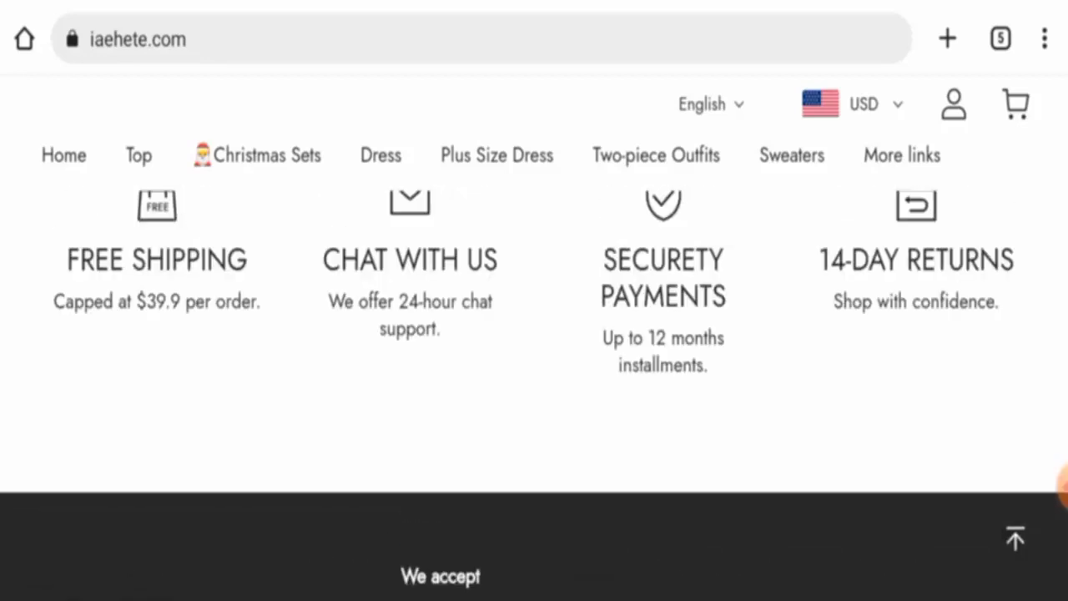
{"action": "scroll", "scroll_direction": "up", "scroll_amount": 3}
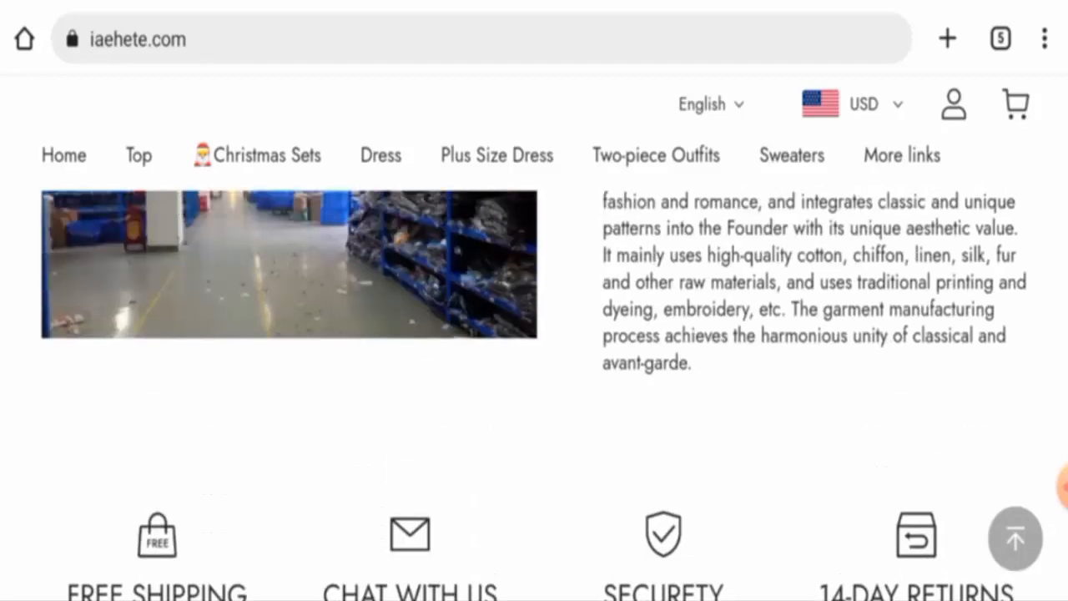
{"action": "scroll", "scroll_direction": "up", "scroll_amount": 3}
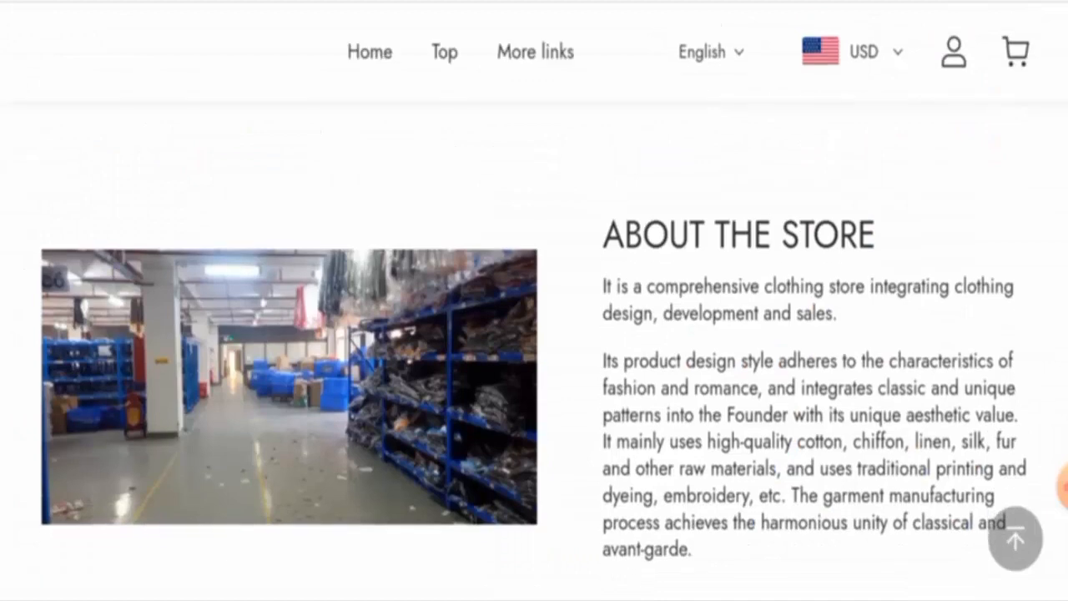
{"action": "scroll", "scroll_direction": "down", "scroll_amount": 3}
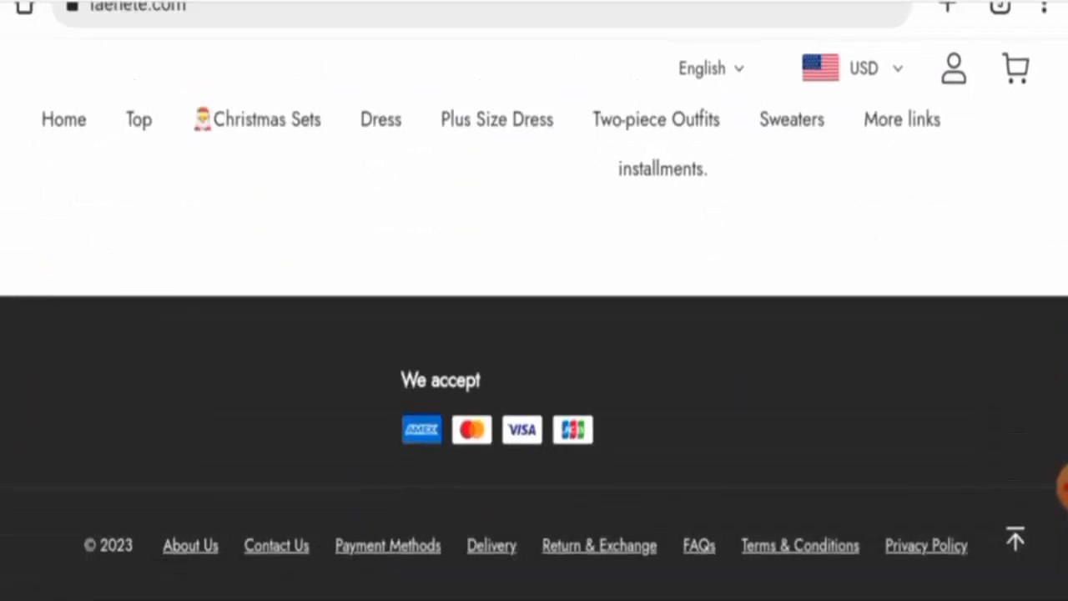
- Open About Us from the footer and review the company description and contact email
{"action": "left_click", "coordinate": [190, 545]}
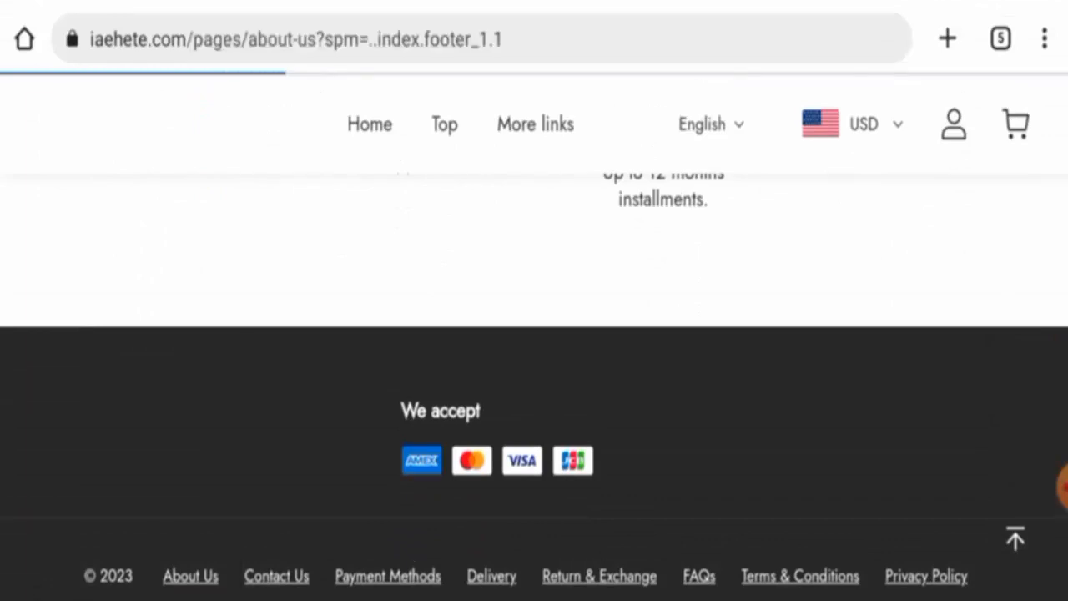
{"action": "scroll", "scroll_direction": "up", "scroll_amount": 3}
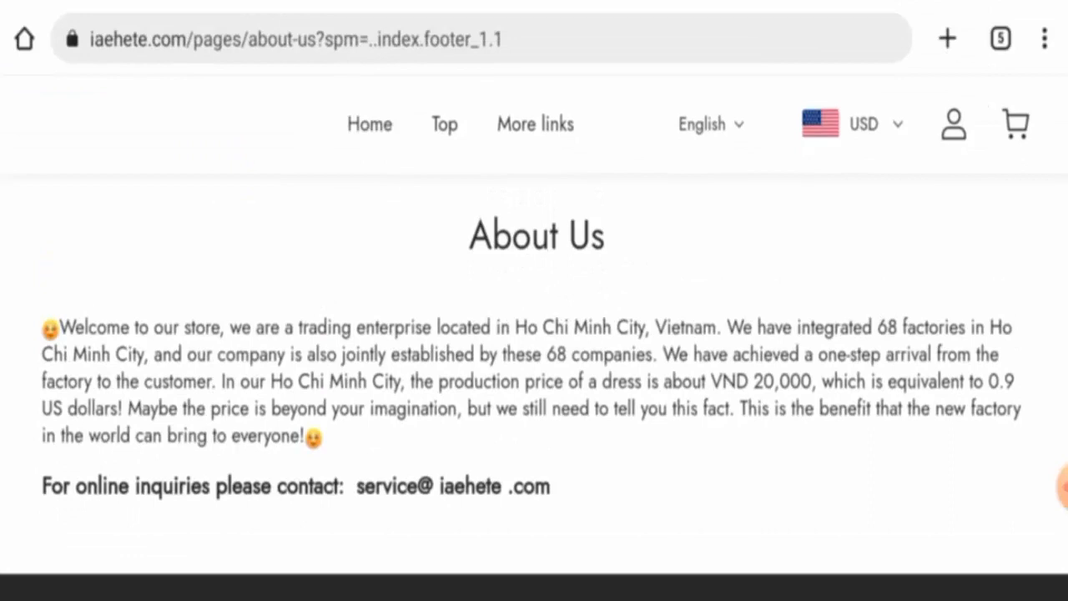
{"action": "scroll", "scroll_direction": "up", "scroll_amount": 3}
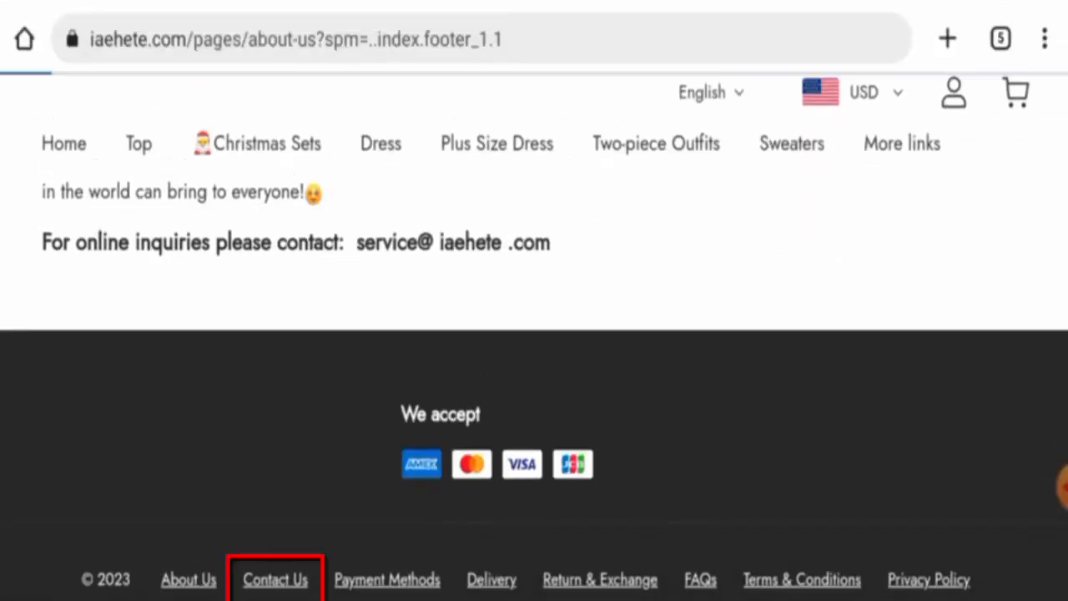
- Open Contact Us, check its service email, and continue to Return & Exchange
{"action": "left_click", "coordinate": [275, 579]}
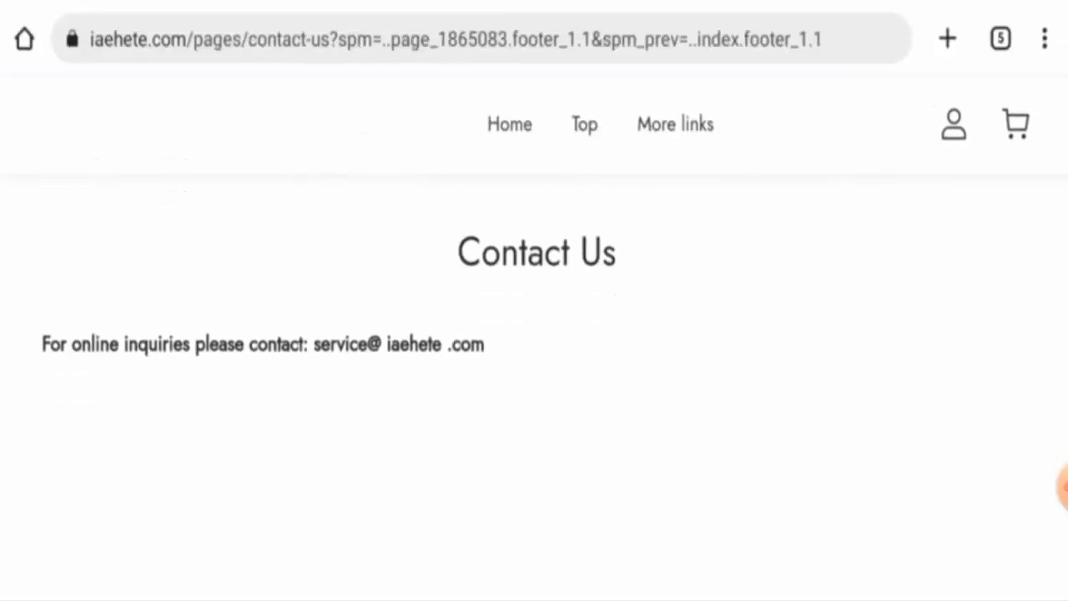
{"action": "scroll", "scroll_direction": "up", "scroll_amount": 3}
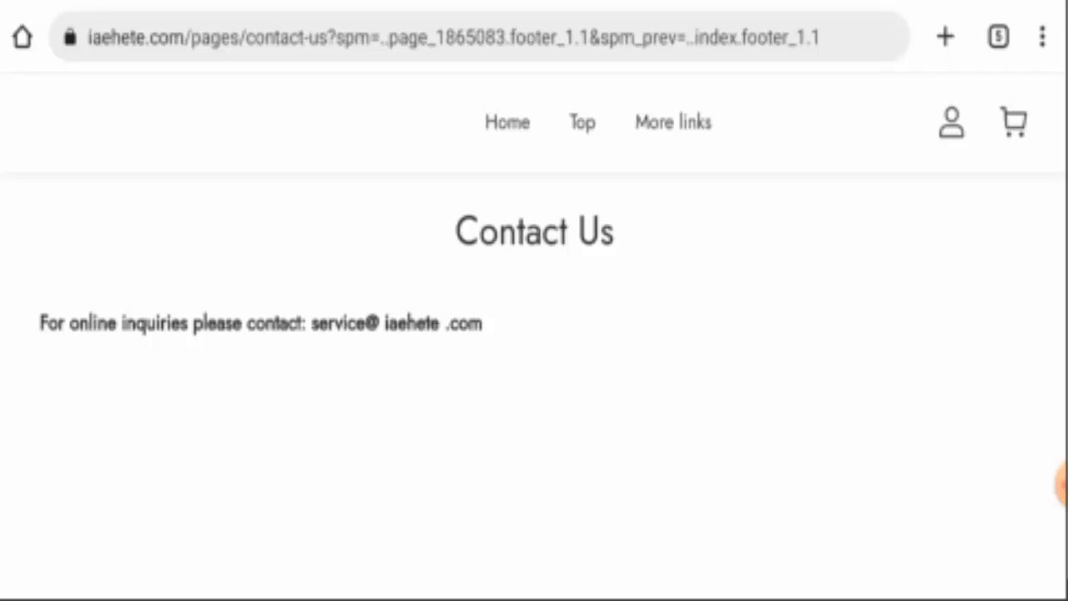
{"action": "scroll", "scroll_direction": "down", "scroll_amount": 3}
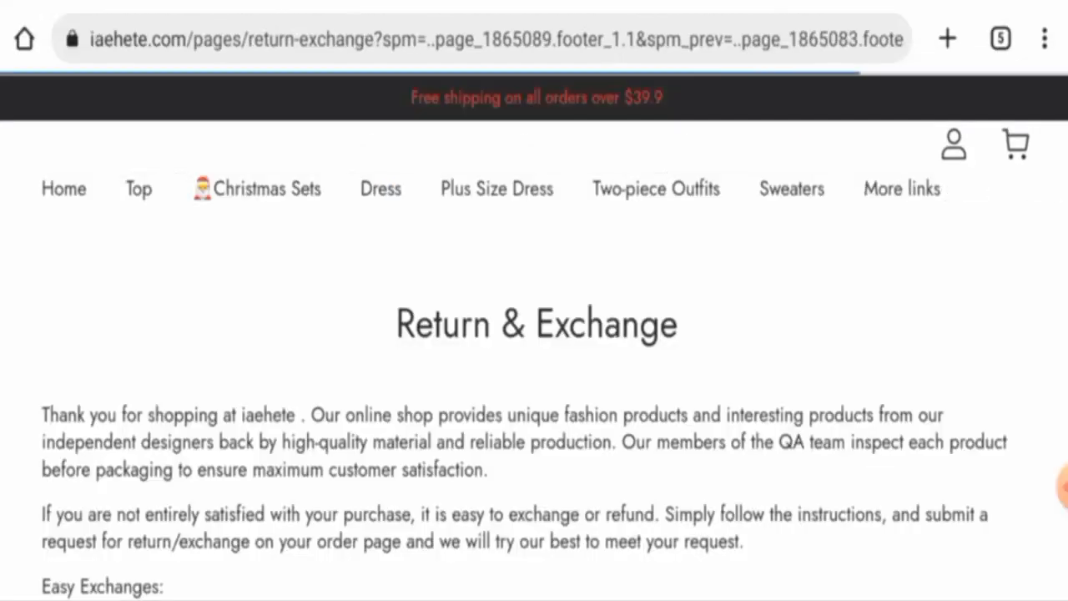
- Read the 14-day return and refund rules, then return to the Contact Us footer
{"action": "scroll", "scroll_direction": "down", "scroll_amount": 3}
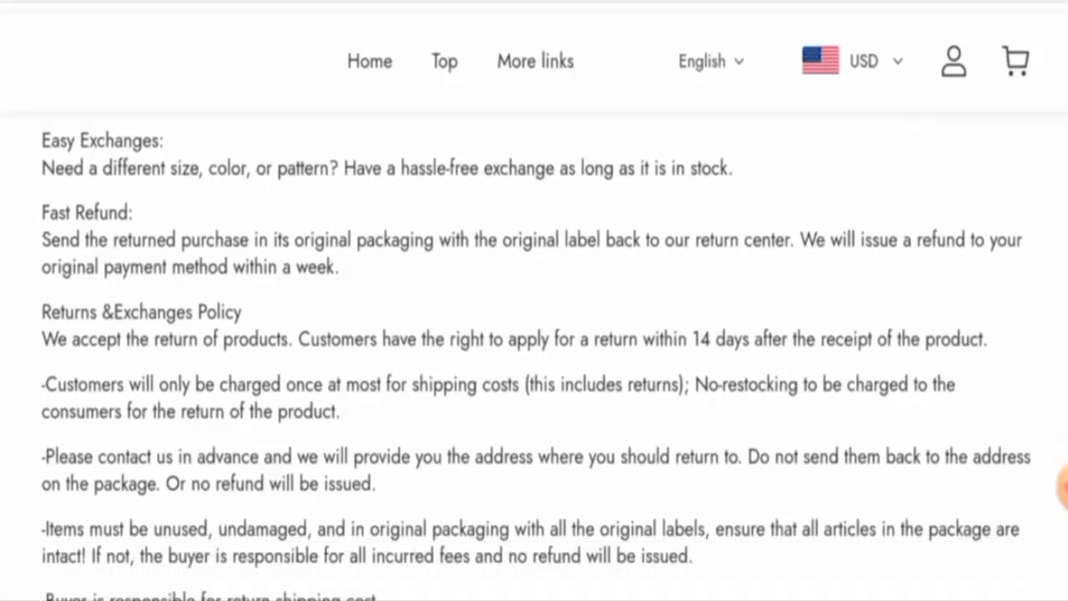
{"action": "scroll", "scroll_direction": "down", "scroll_amount": 3}
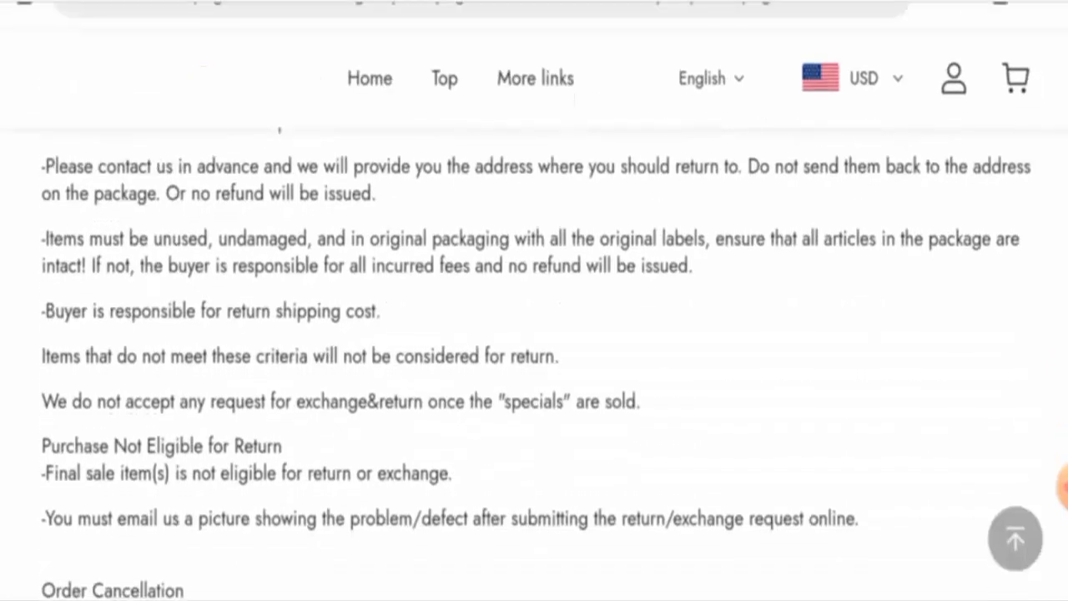
{"action": "scroll", "scroll_direction": "up", "scroll_amount": 3}
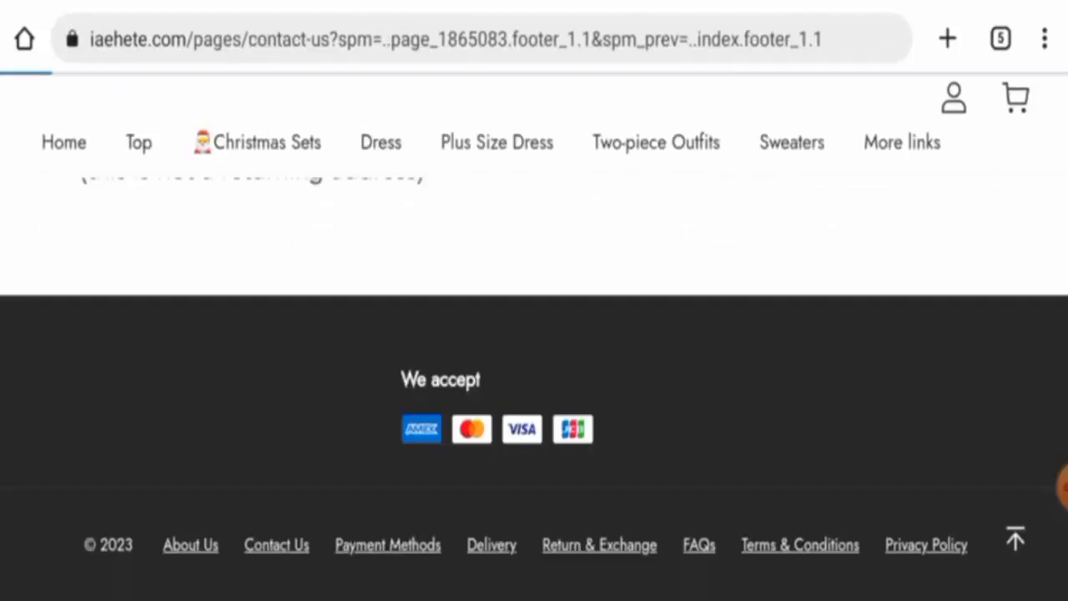
- Go back to the homepage and view its footer with policy links and payment cards
{"action": "left_click", "coordinate": [23, 39]}
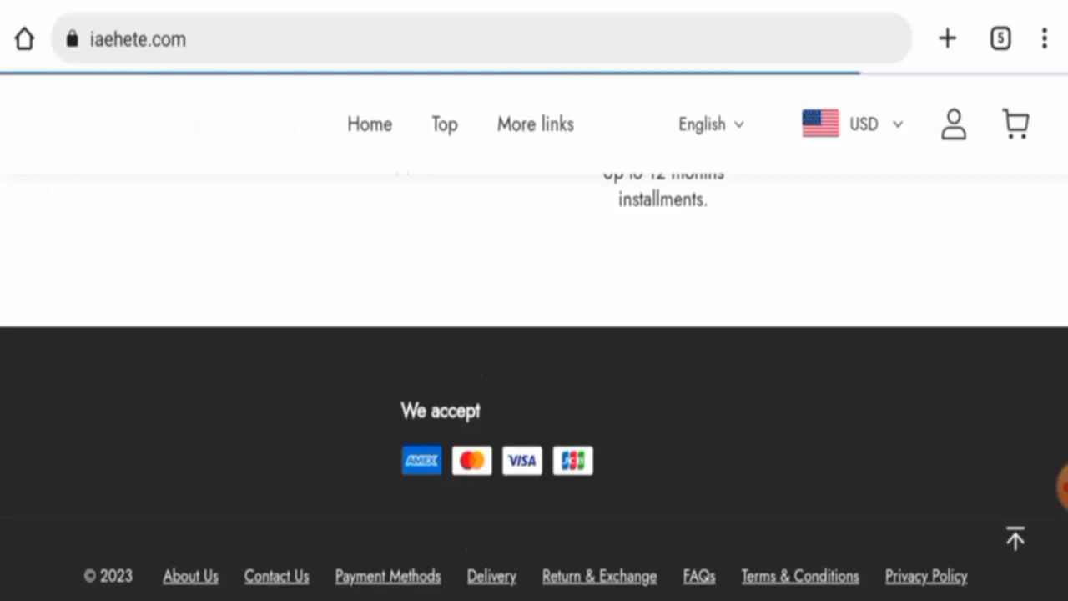
{"action": "scroll", "scroll_direction": "up", "scroll_amount": 3}
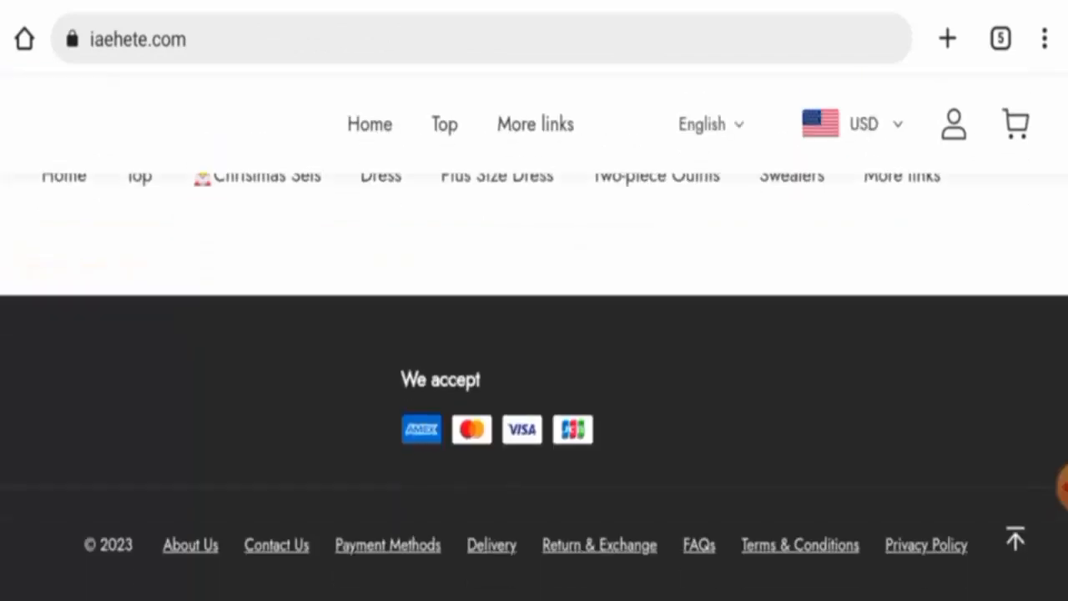
{"action": "scroll", "scroll_direction": "up", "scroll_amount": 3}
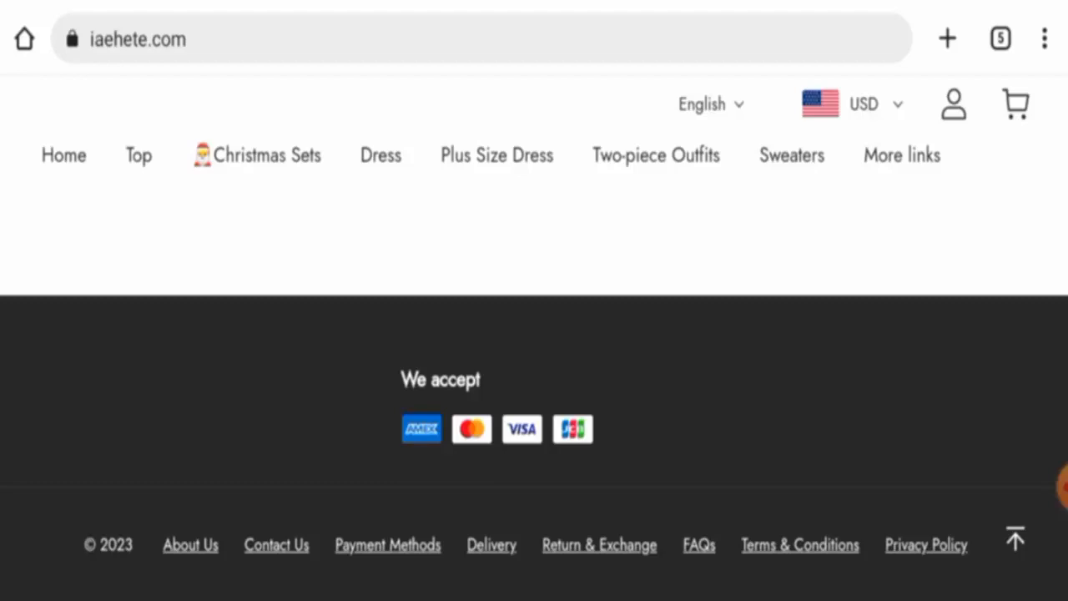
{"action": "mouse_move", "coordinate": [1048, 488]}
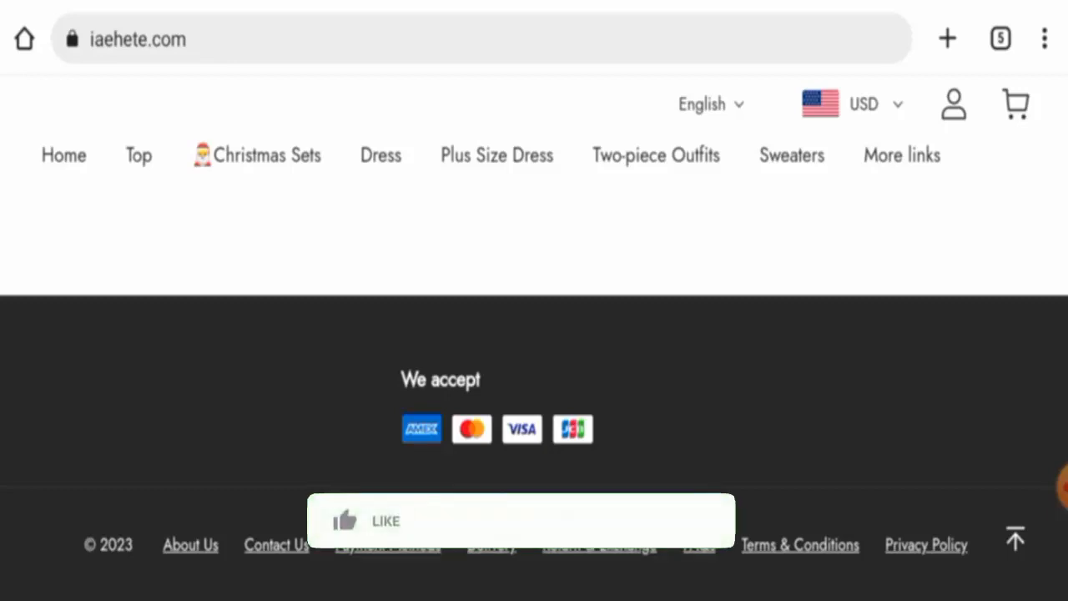
{"action": "left_click", "coordinate": [368, 521]}
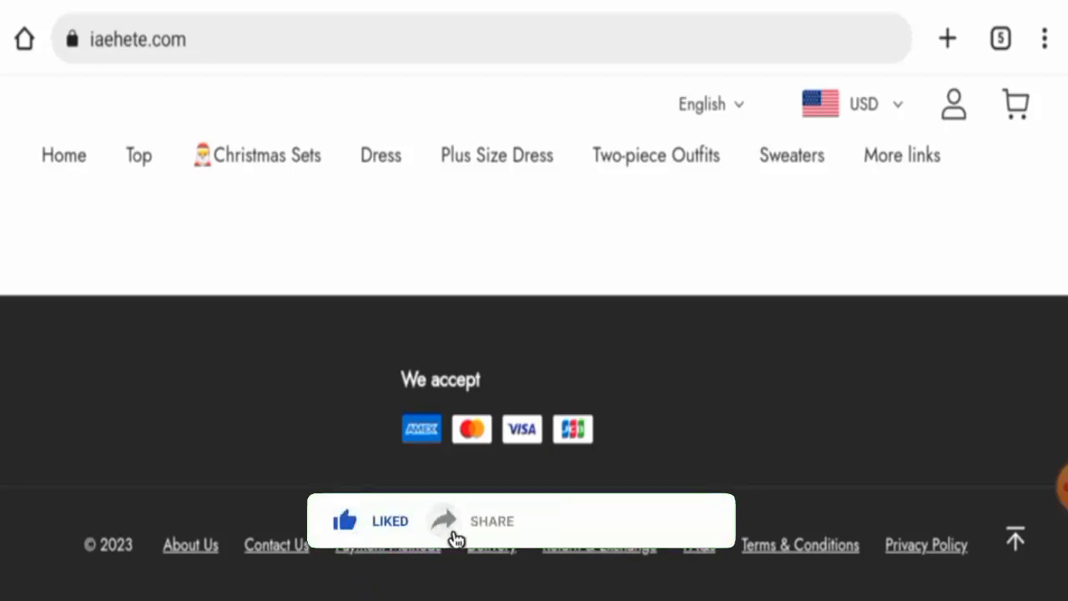